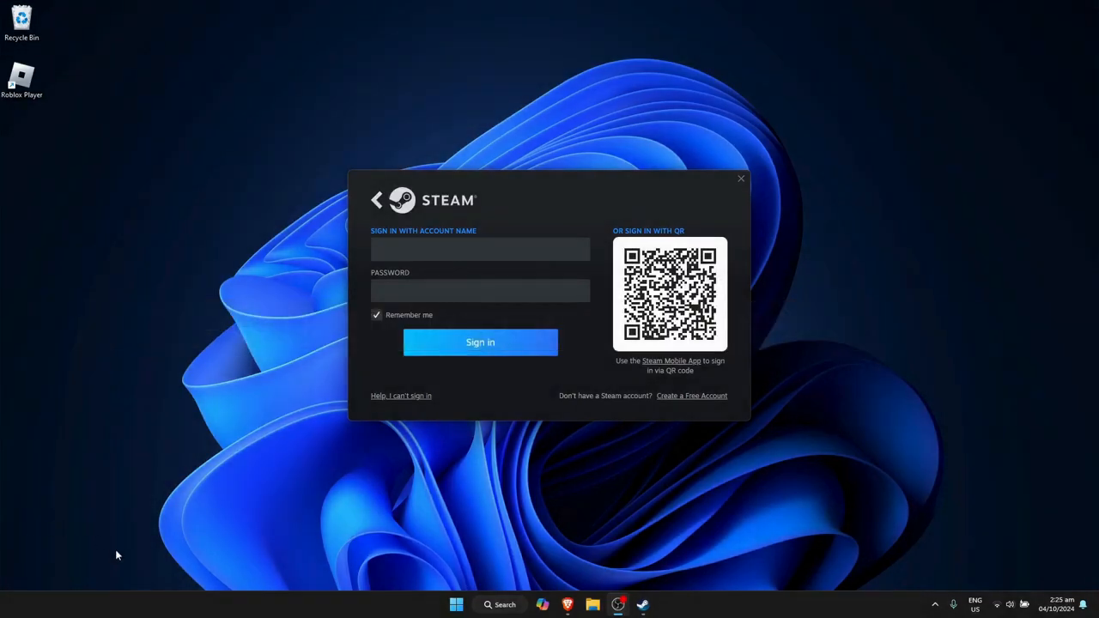
pyautogui.moveTo(490, 559)
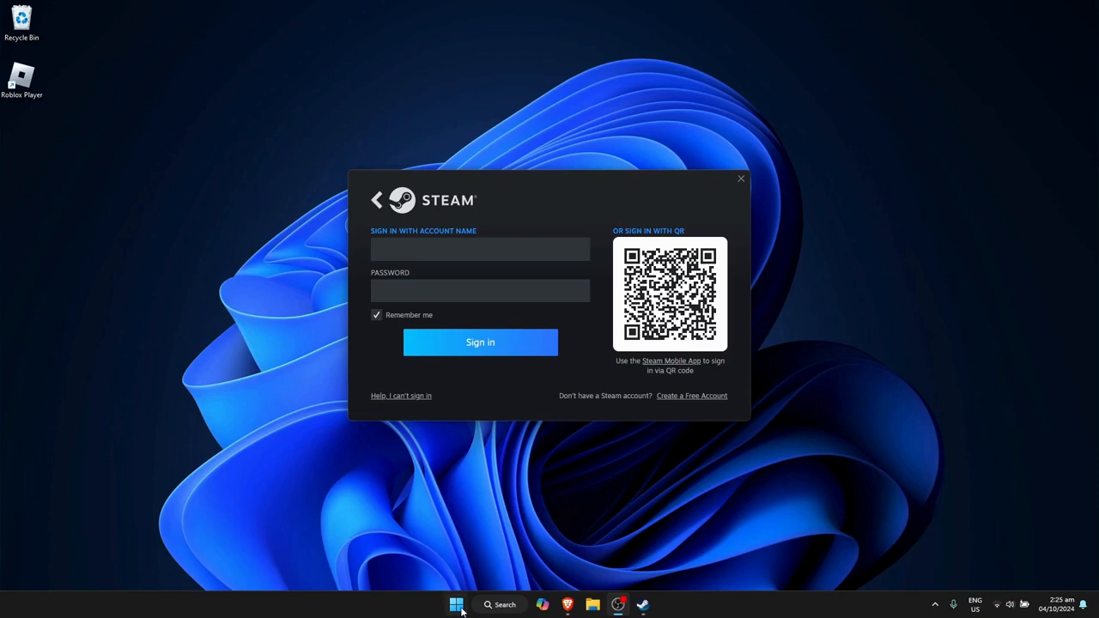
# Step: Open Task Manager from the Start context menu and scroll the processes for Steam entries
pyautogui.rightClick(456, 604)
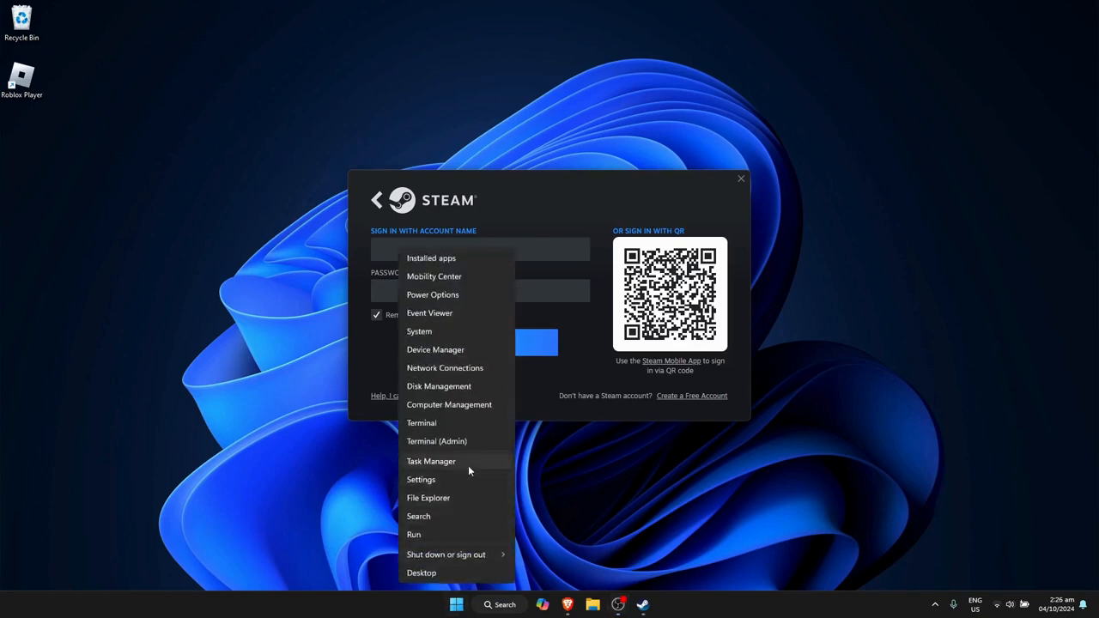
pyautogui.click(431, 461)
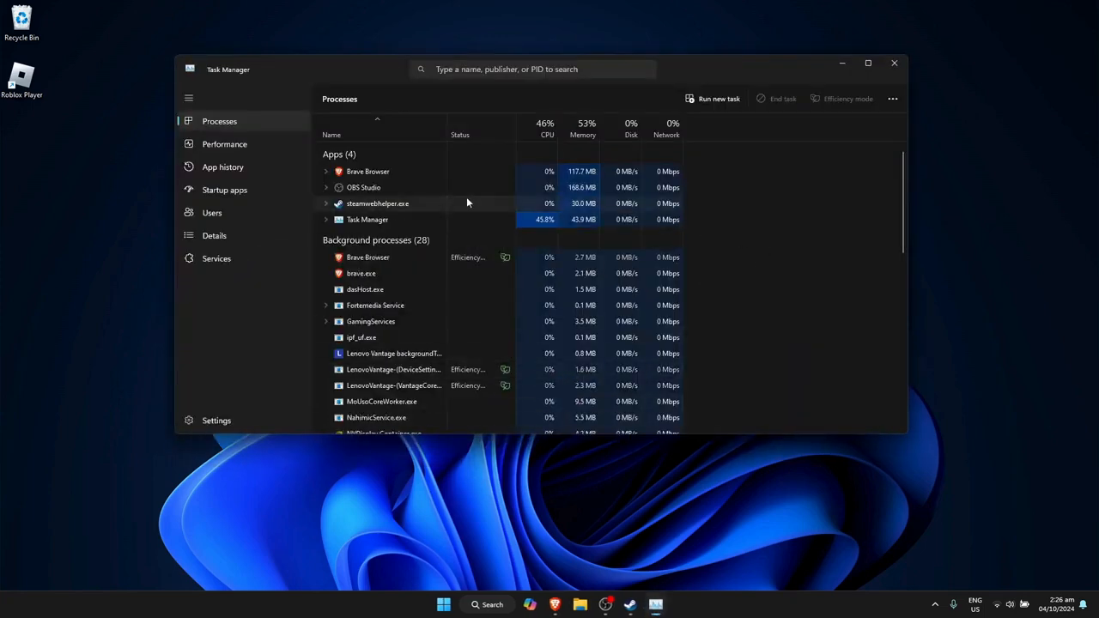
pyautogui.scroll(-3)
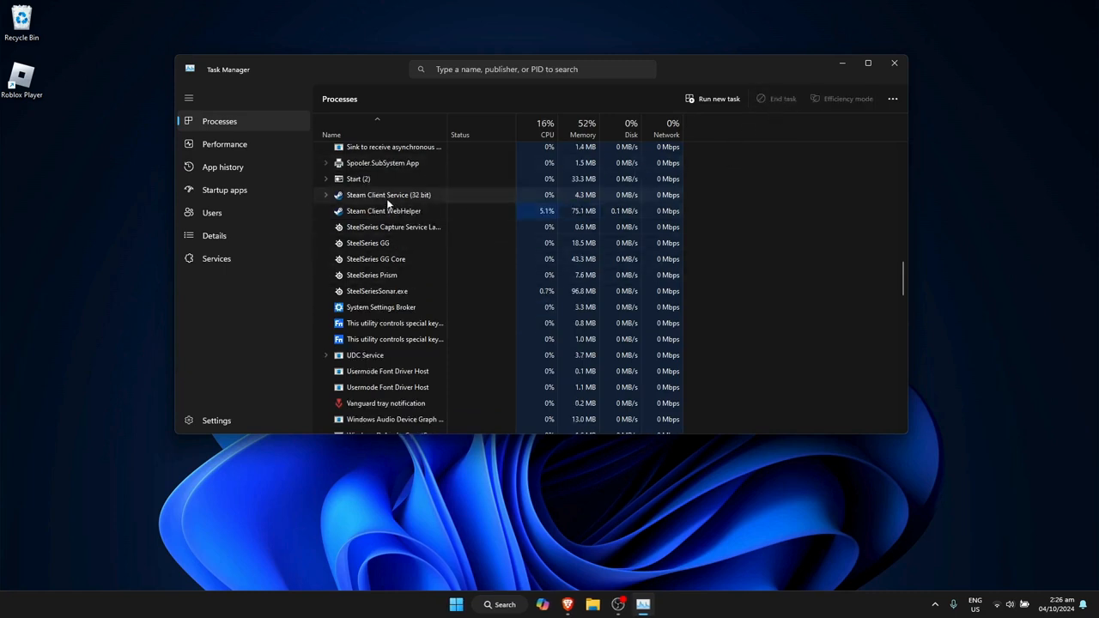
pyautogui.scroll(-3)
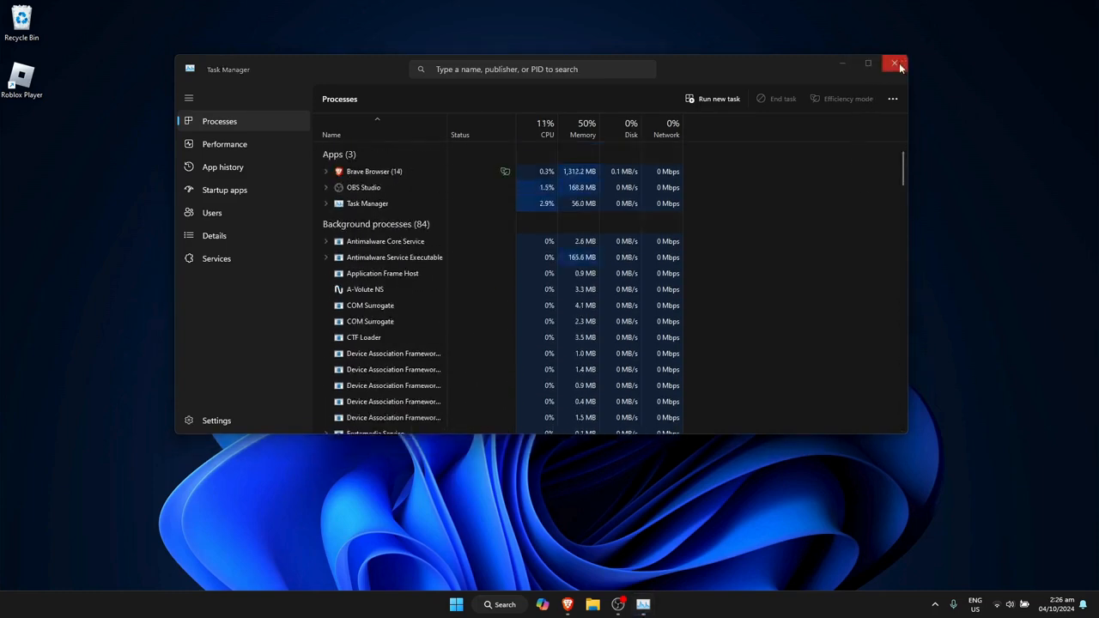
# Step: Close Task Manager and scroll steamstat.us in Brave to confirm Steam services are Normal
pyautogui.click(897, 63)
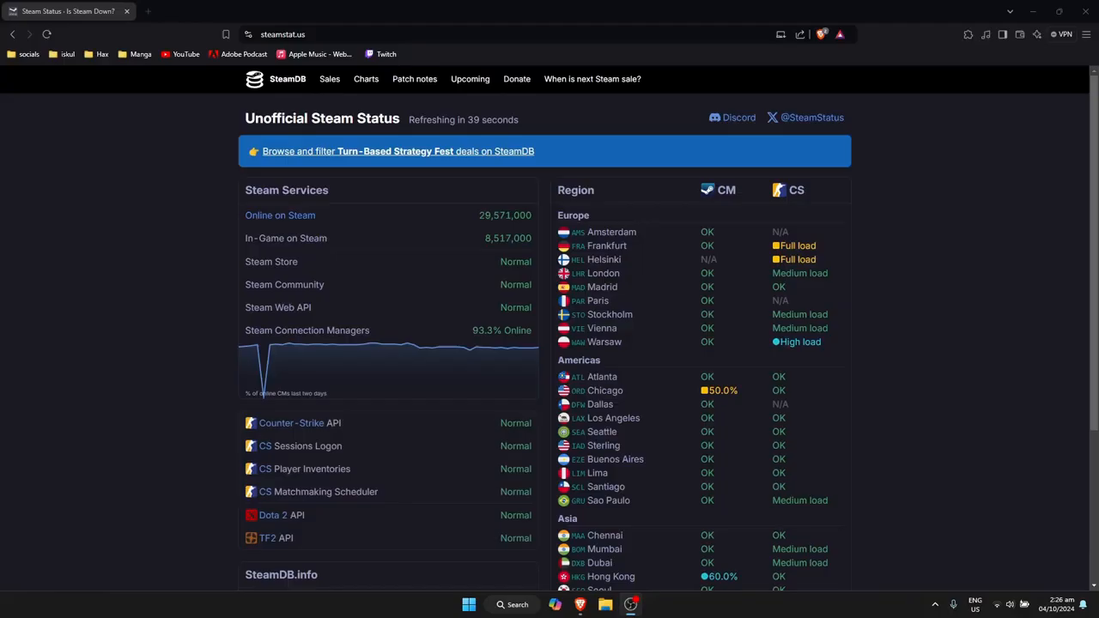
pyautogui.moveTo(67, 450)
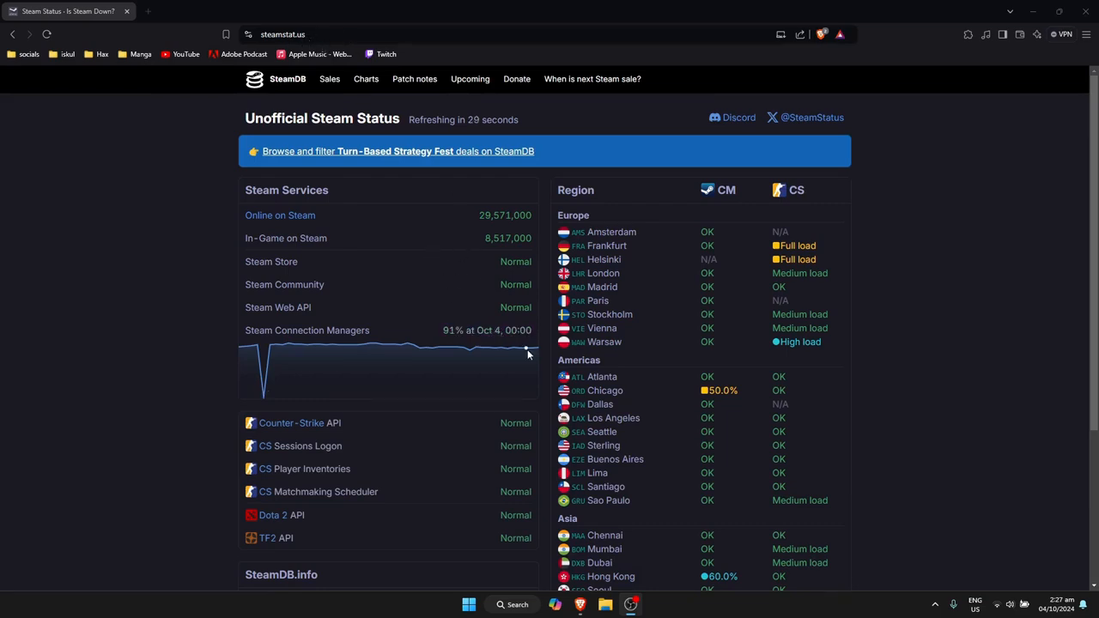
pyautogui.scroll(-3)
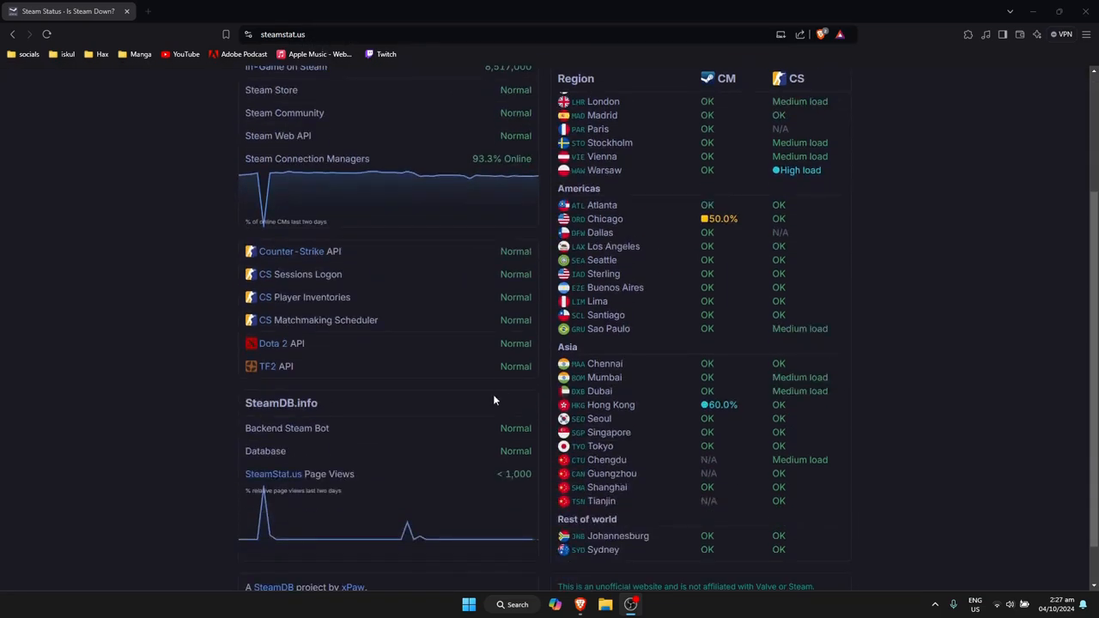
pyautogui.scroll(3)
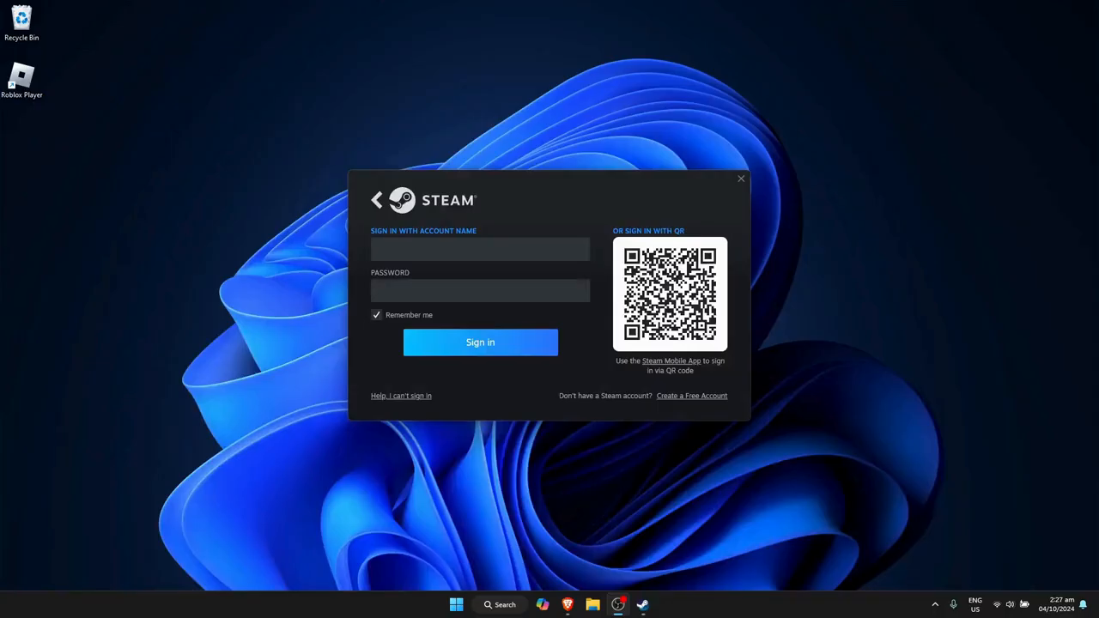
pyautogui.moveTo(82, 462)
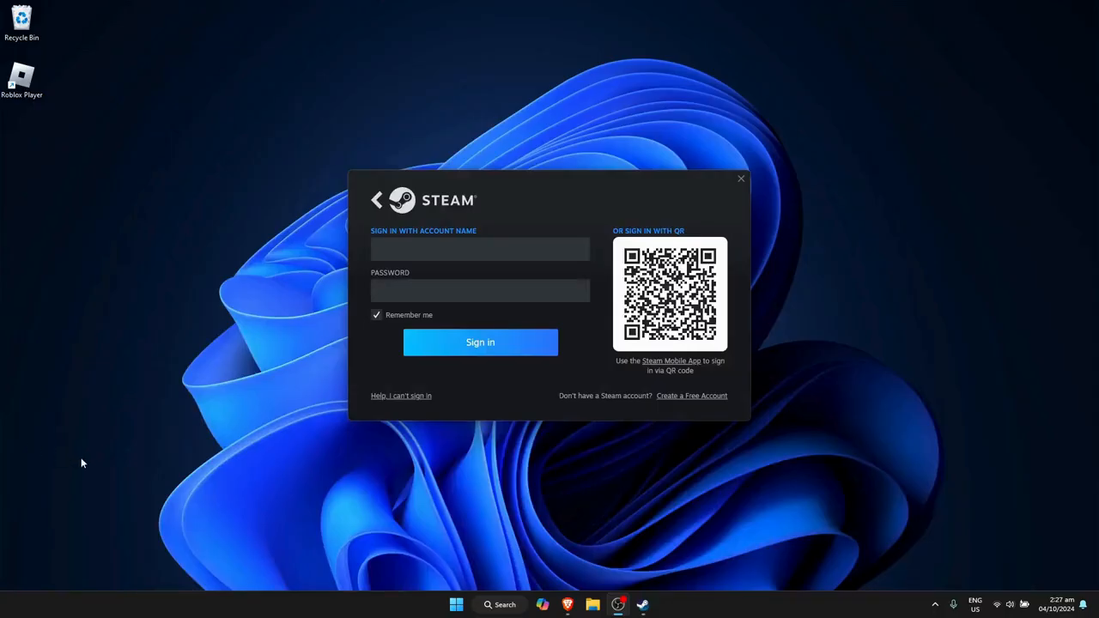
pyautogui.moveTo(67, 426)
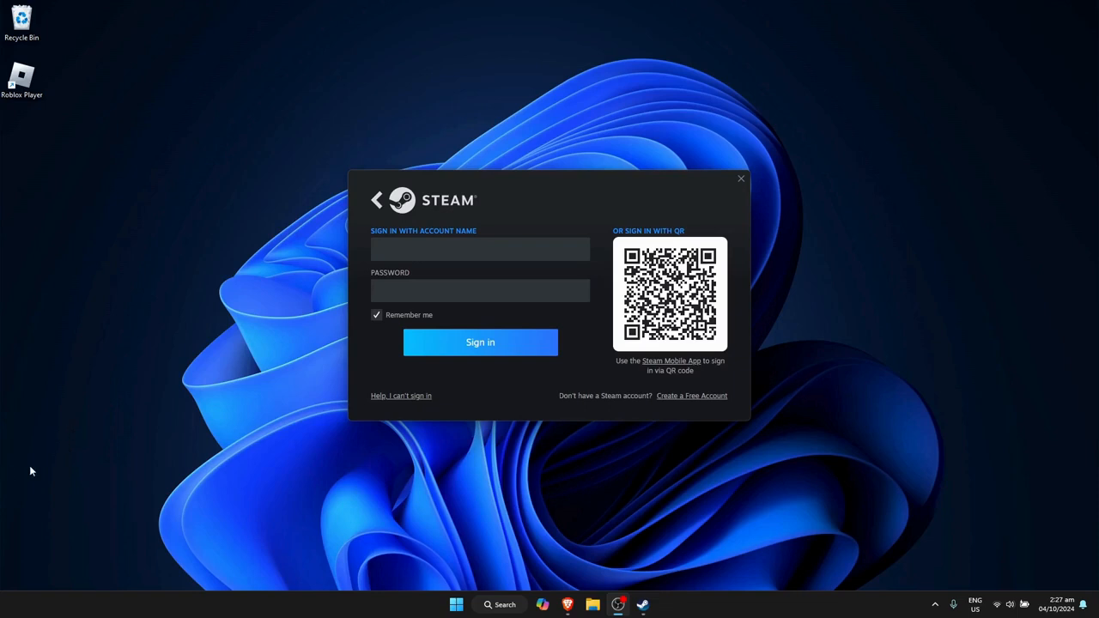
pyautogui.moveTo(406, 401)
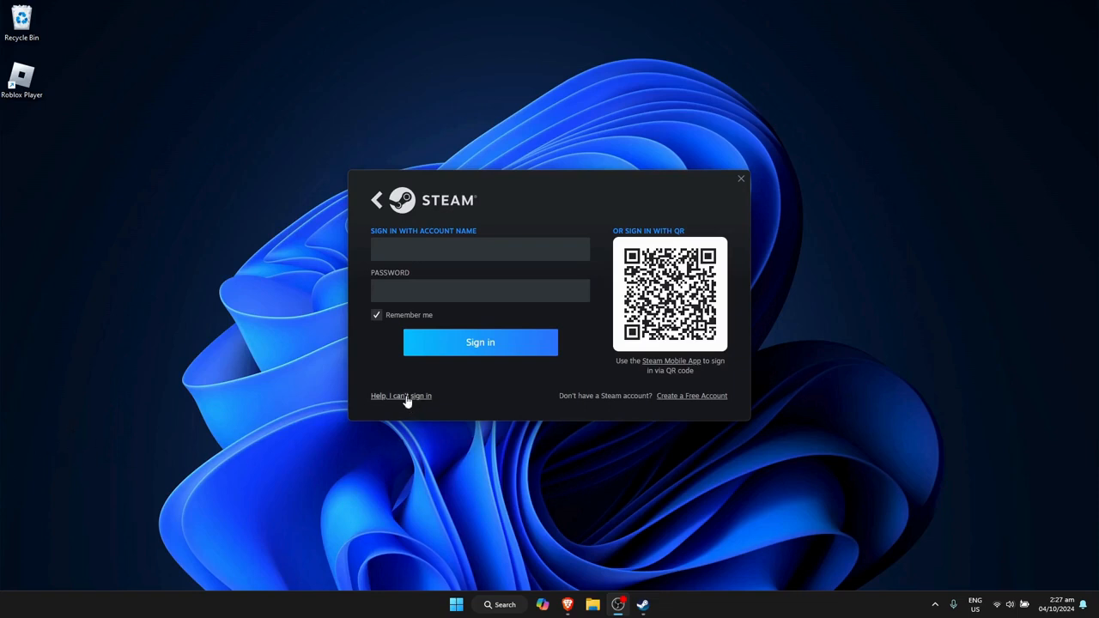
pyautogui.click(401, 396)
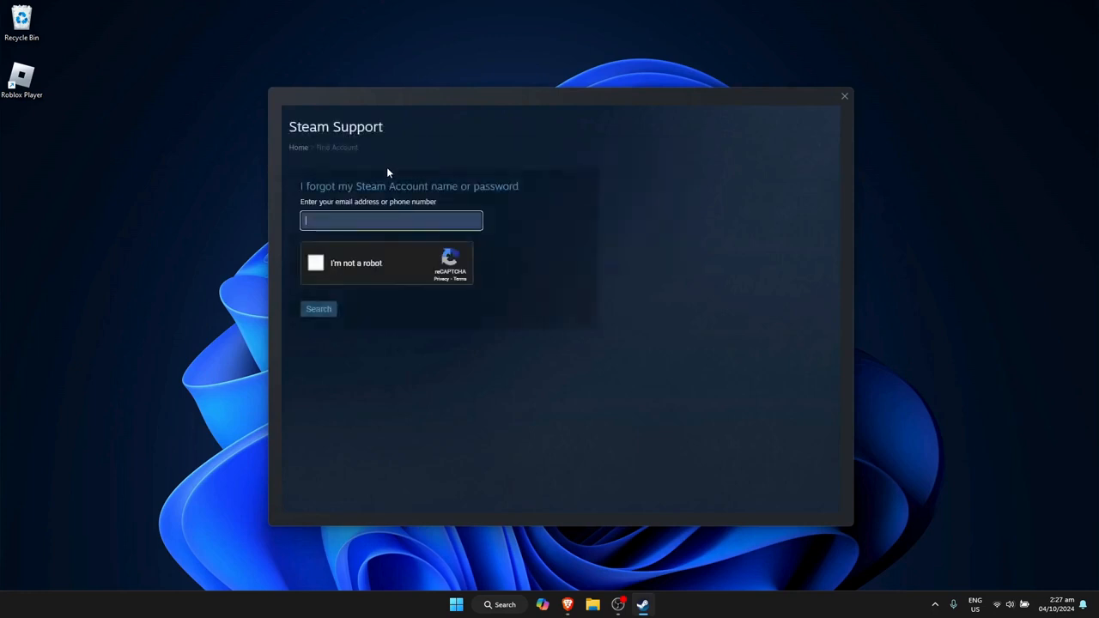
pyautogui.moveTo(346, 213)
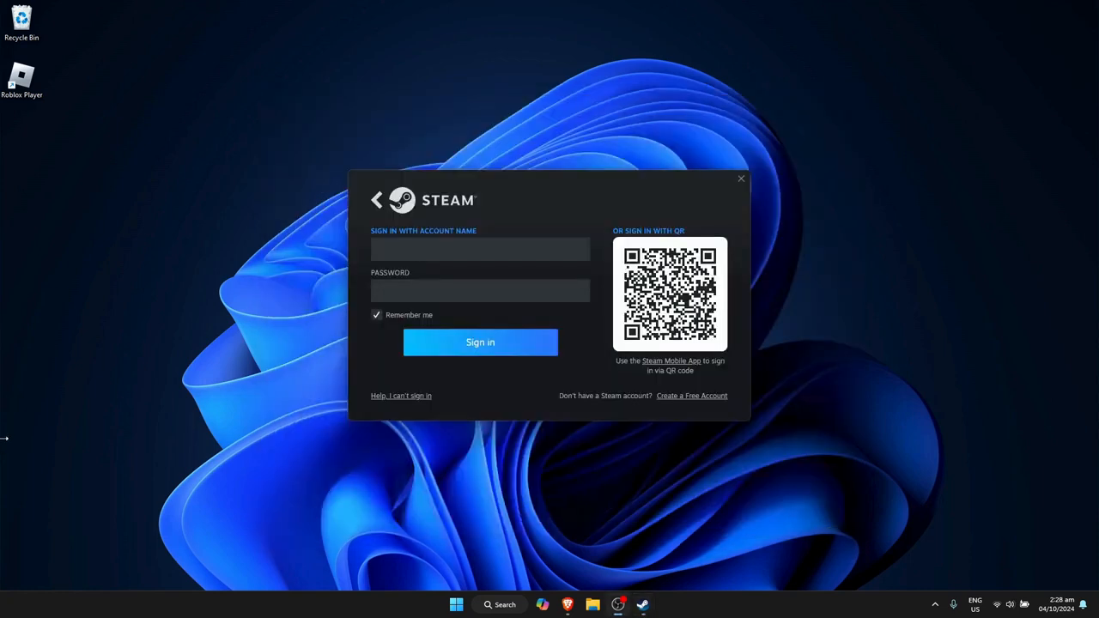
pyautogui.moveTo(46, 447)
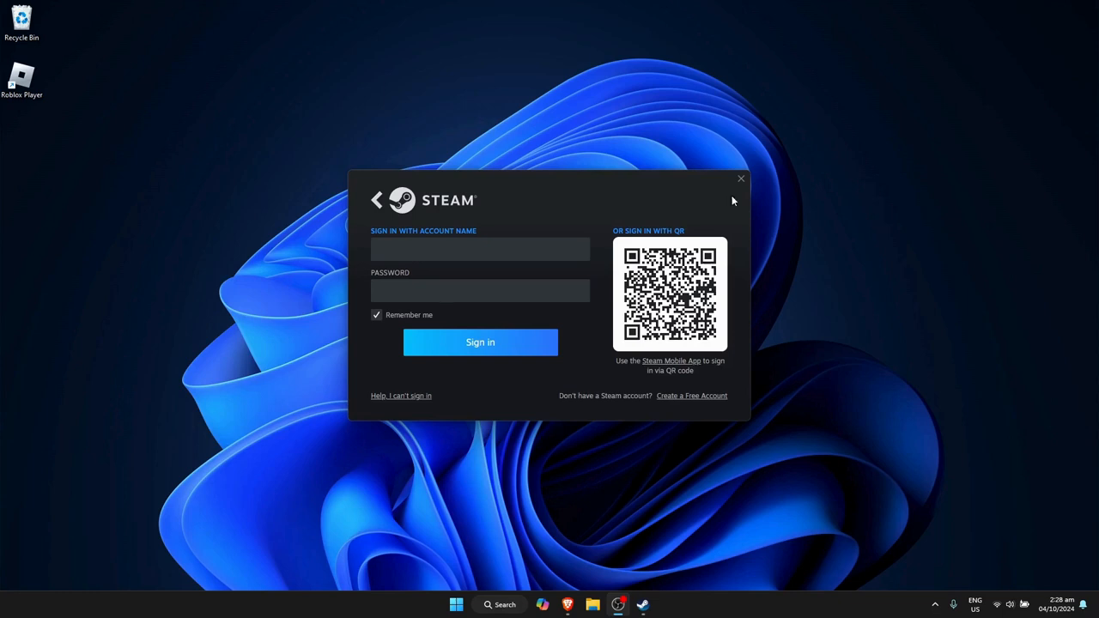
pyautogui.moveTo(67, 357)
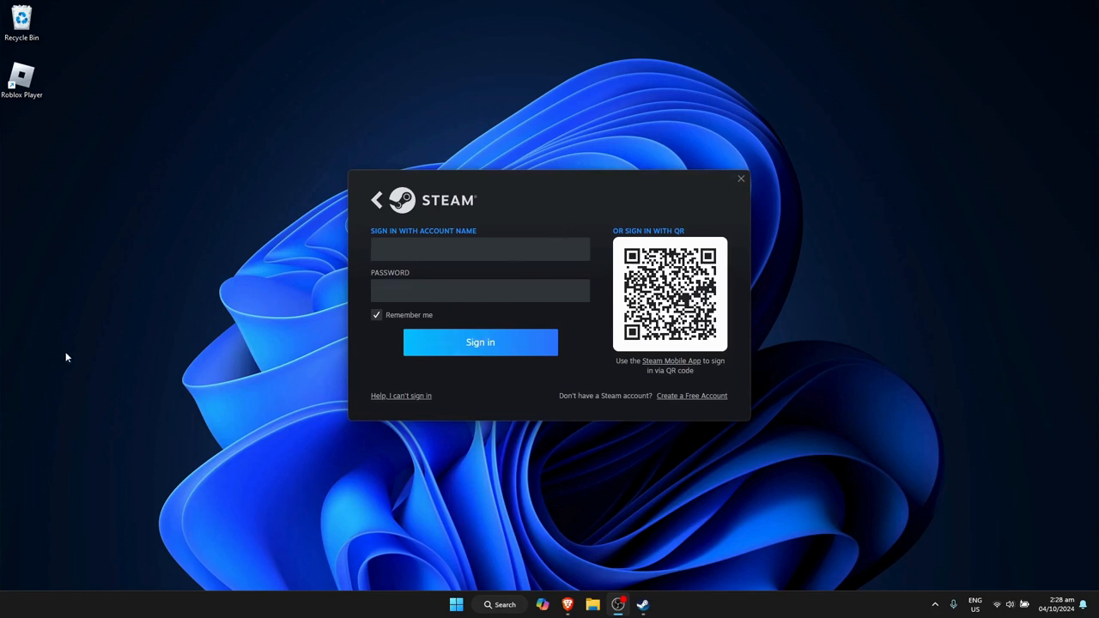
pyautogui.moveTo(86, 373)
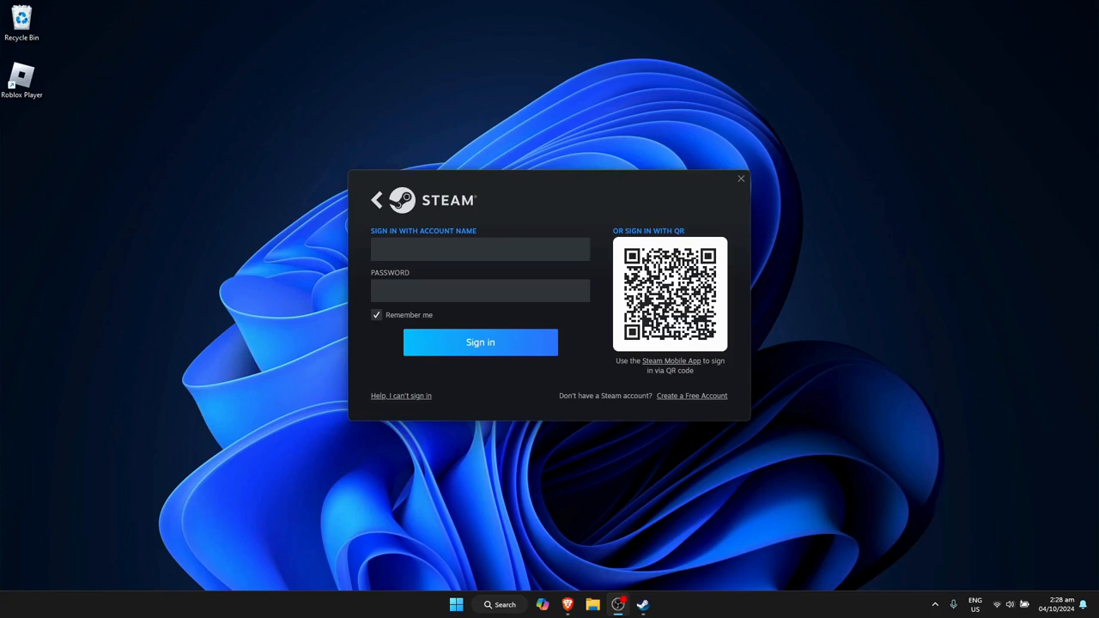
# Step: Complete the Steam login so the Store page loads with featured games
pyautogui.click(480, 342)
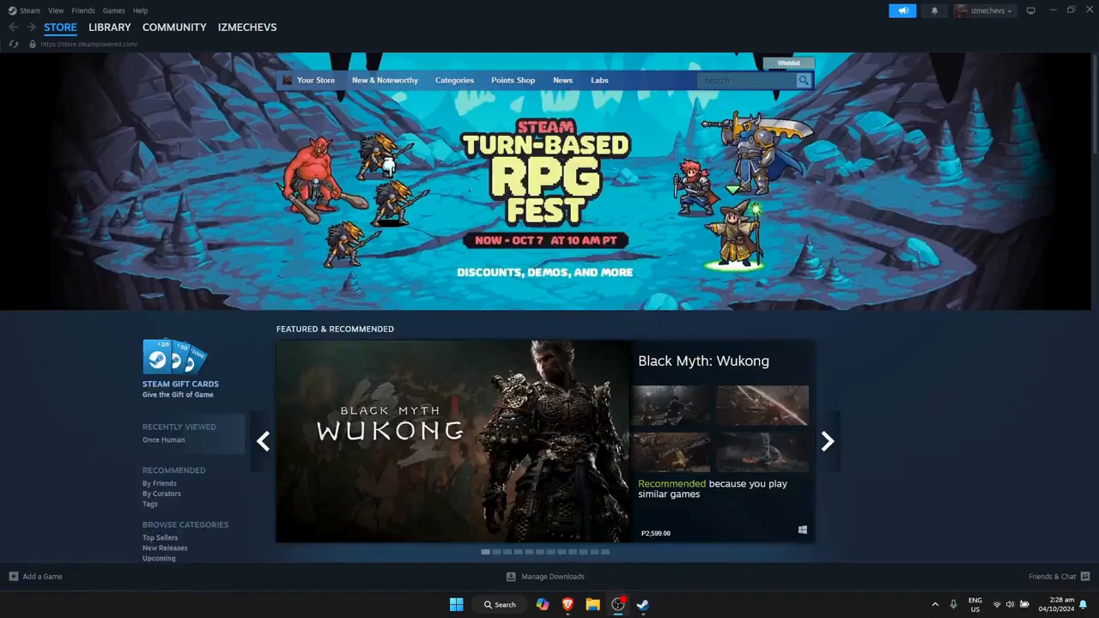